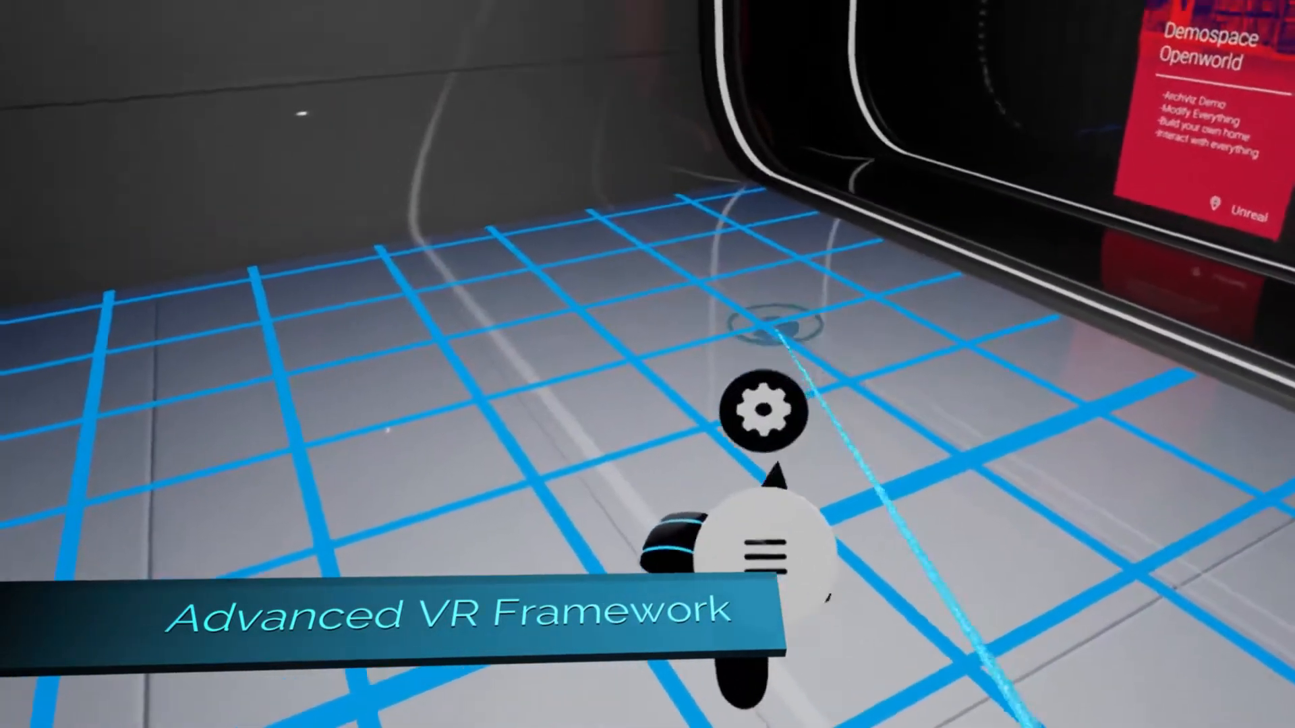
Look around the lobby with the controller's radial menu, then exit VR Preview to the editor.
{"action": "left_click", "coordinate": [768, 412]}
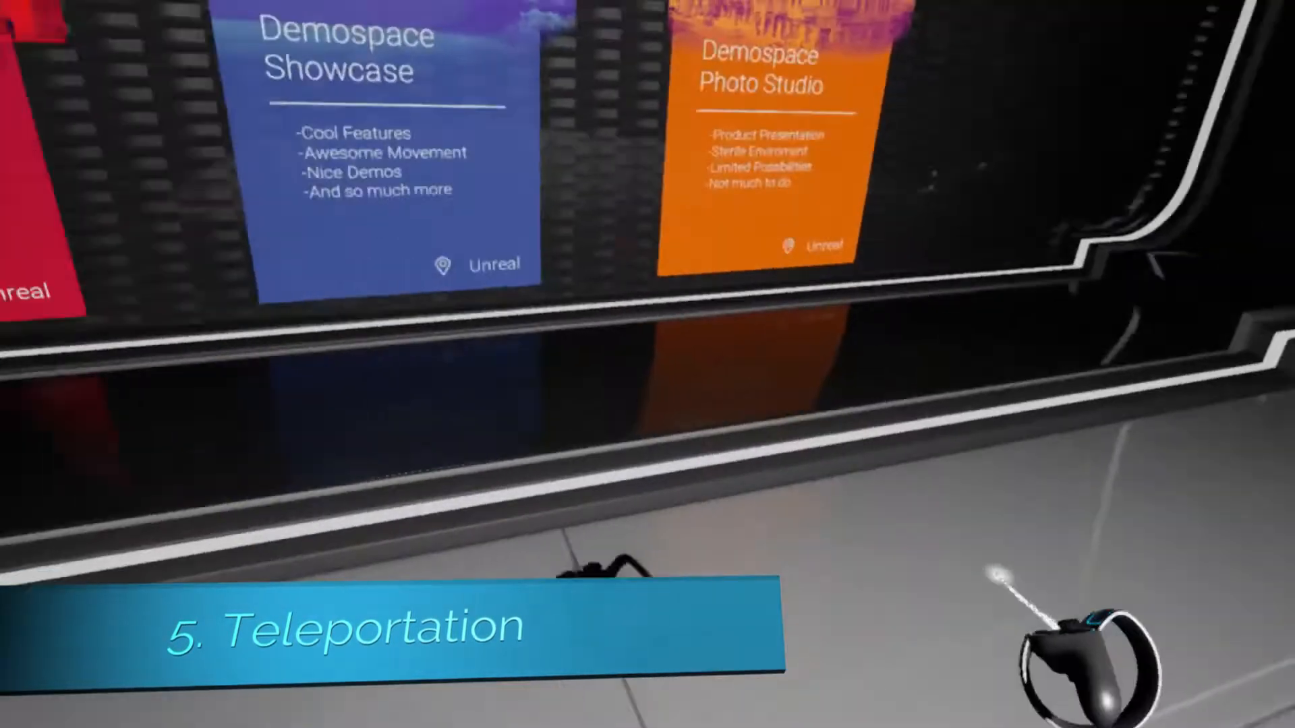
{"action": "left_click", "coordinate": [894, 273]}
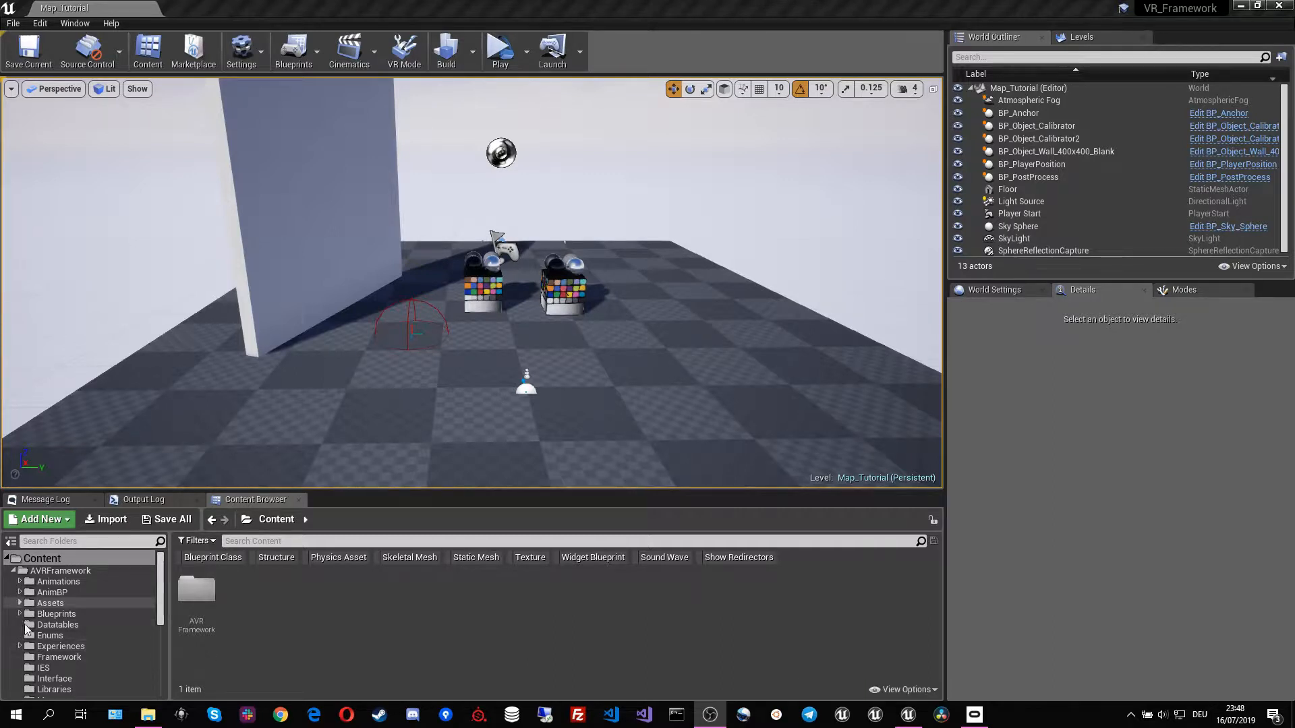
Open BP_Experience_Level_Tutorial from Experiences > Tutorial > Info and scroll to its defaults.
{"action": "left_click", "coordinate": [20, 624]}
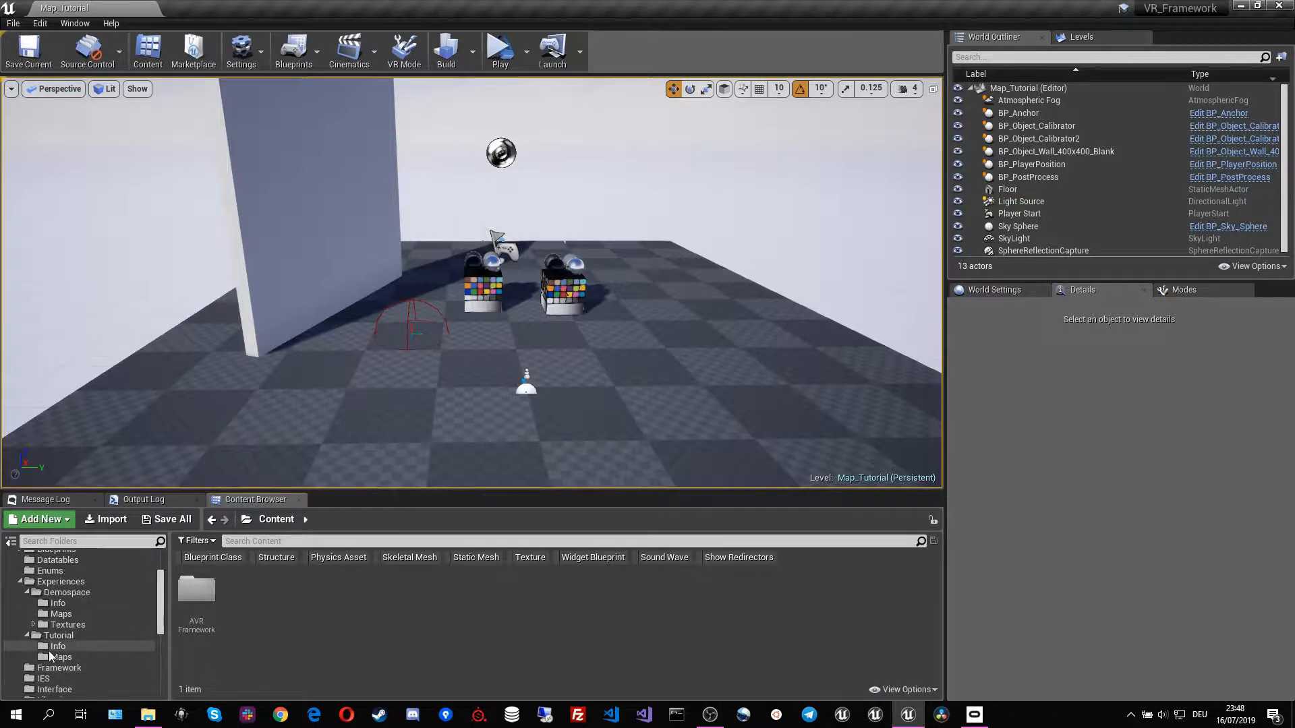
{"action": "left_click", "coordinate": [56, 646]}
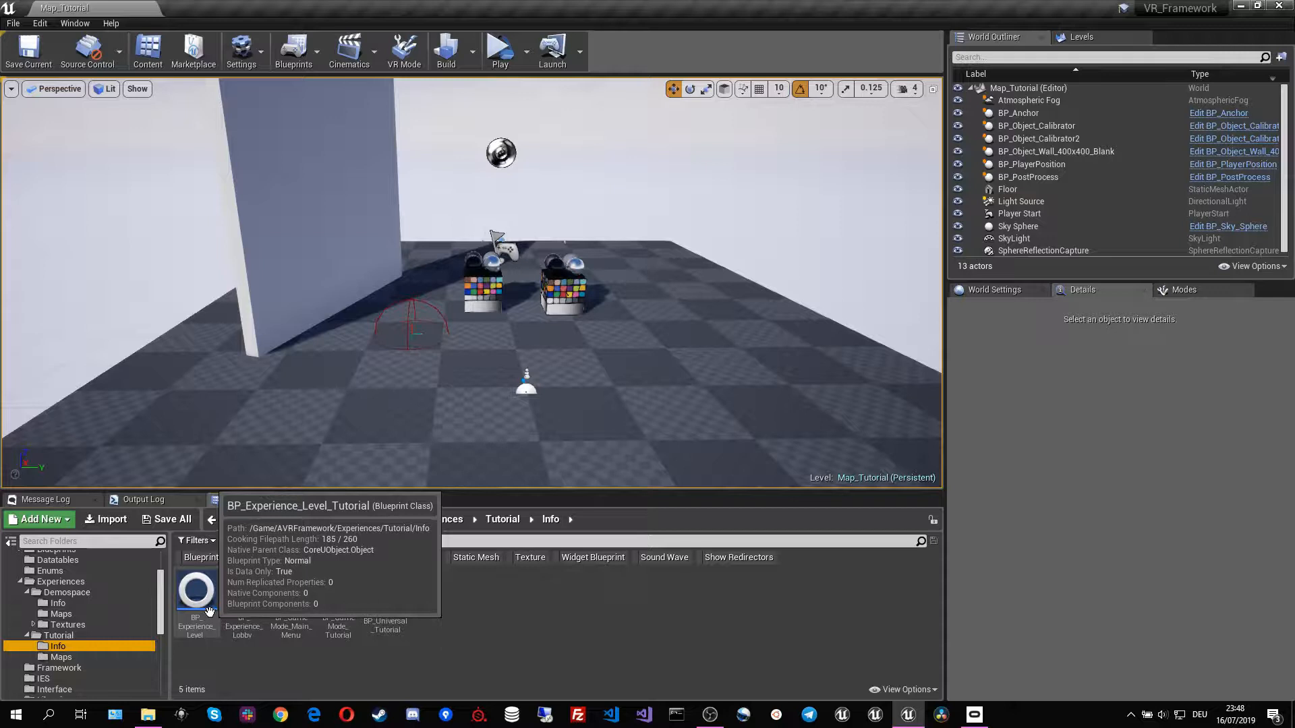
{"action": "double_click", "coordinate": [197, 592]}
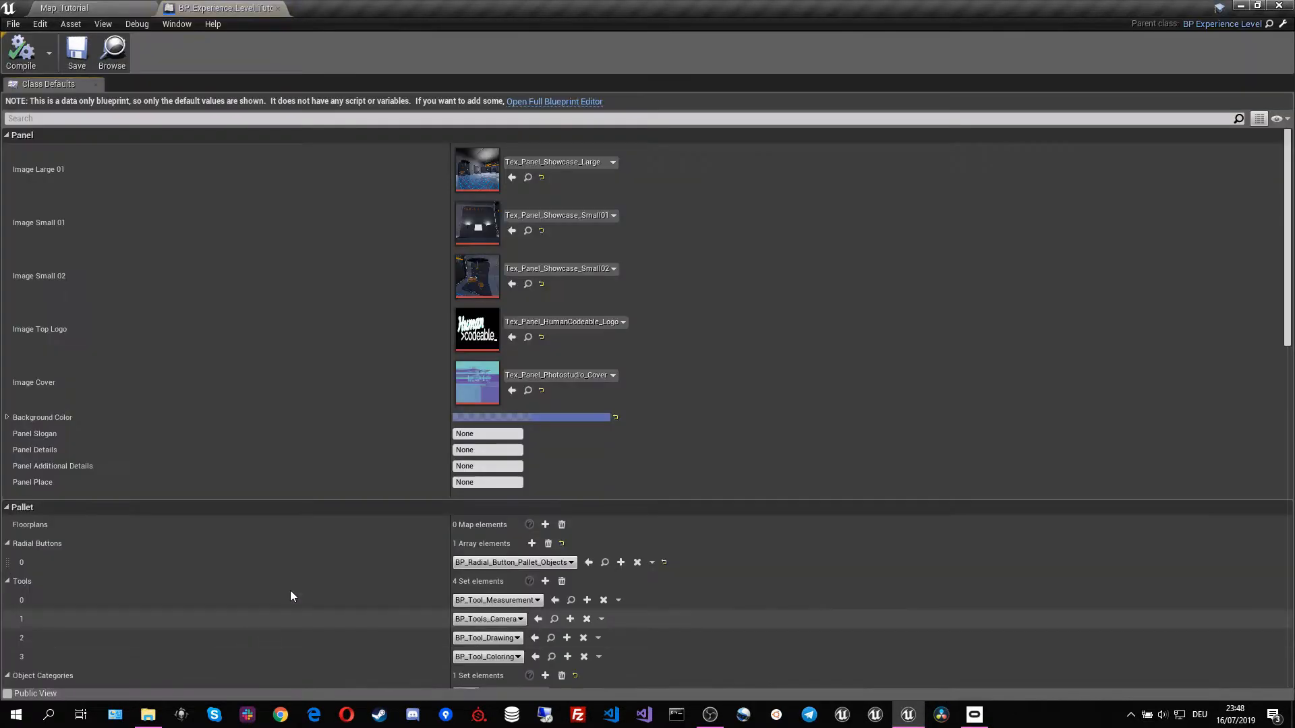
{"action": "scroll", "scroll_direction": "down", "scroll_amount": 3}
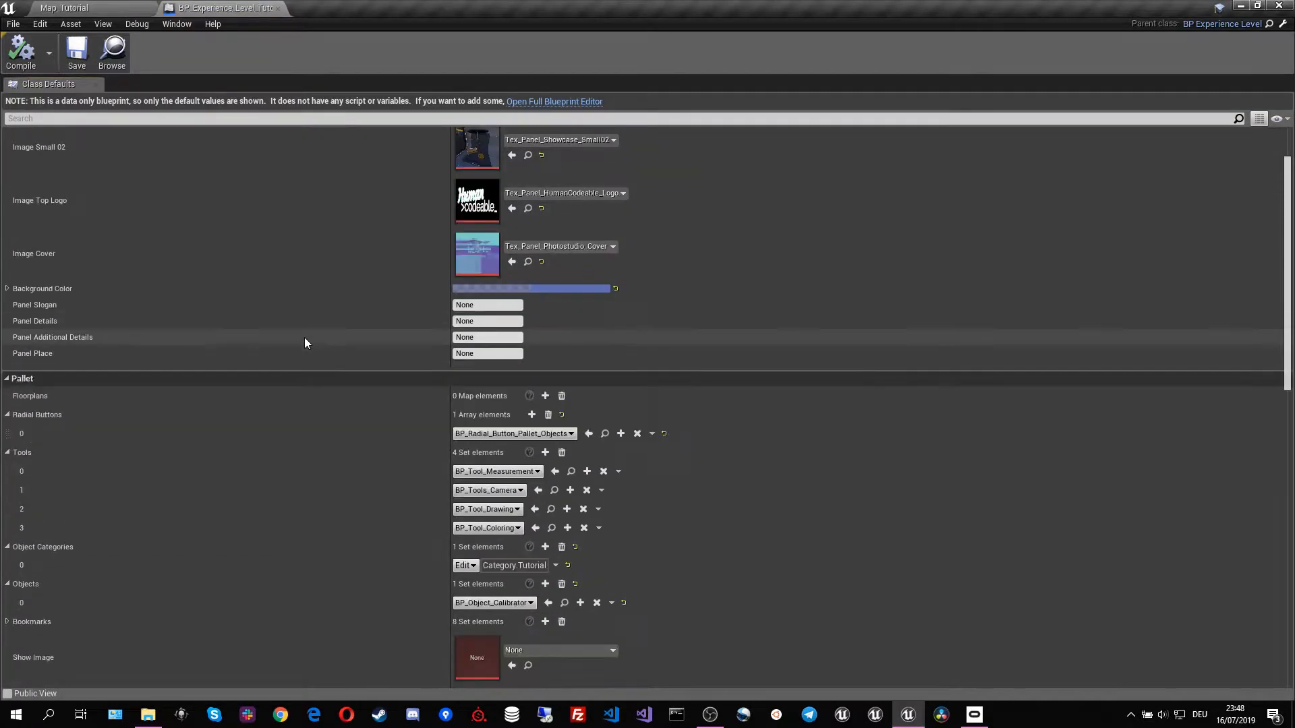
{"action": "scroll", "scroll_direction": "down", "scroll_amount": 3}
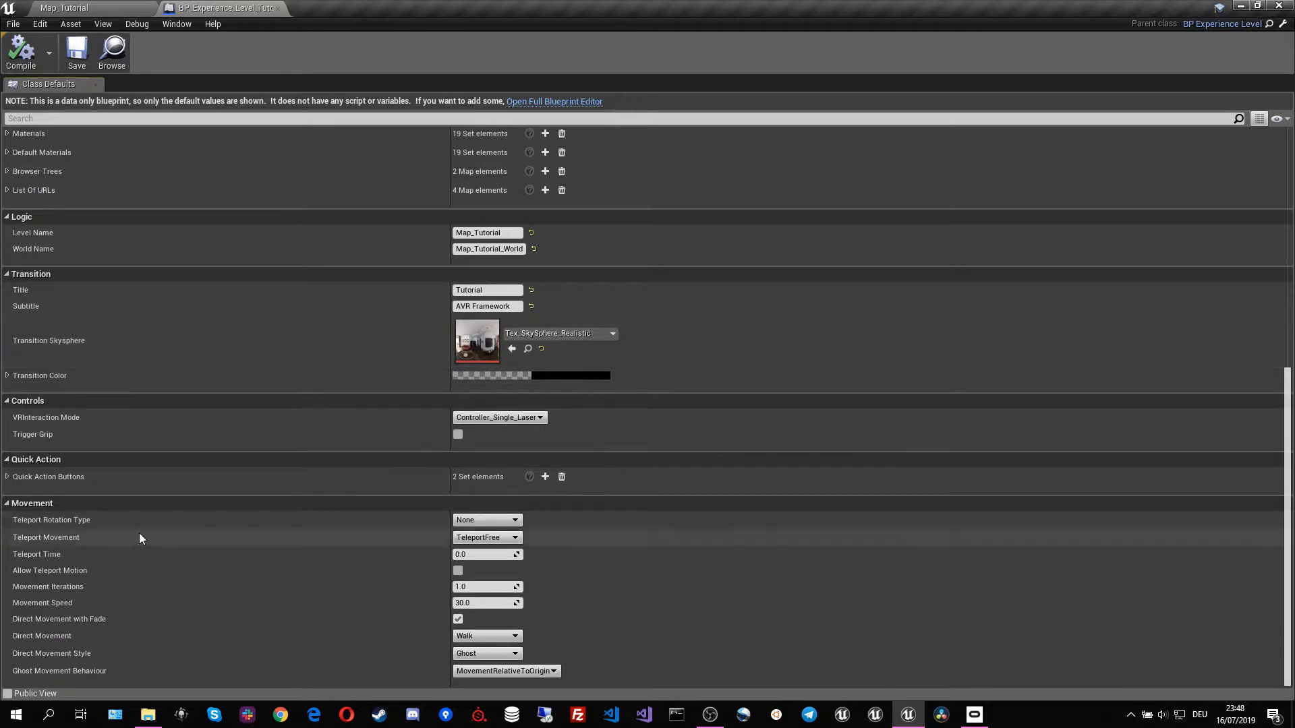
{"action": "mouse_move", "coordinate": [70, 529]}
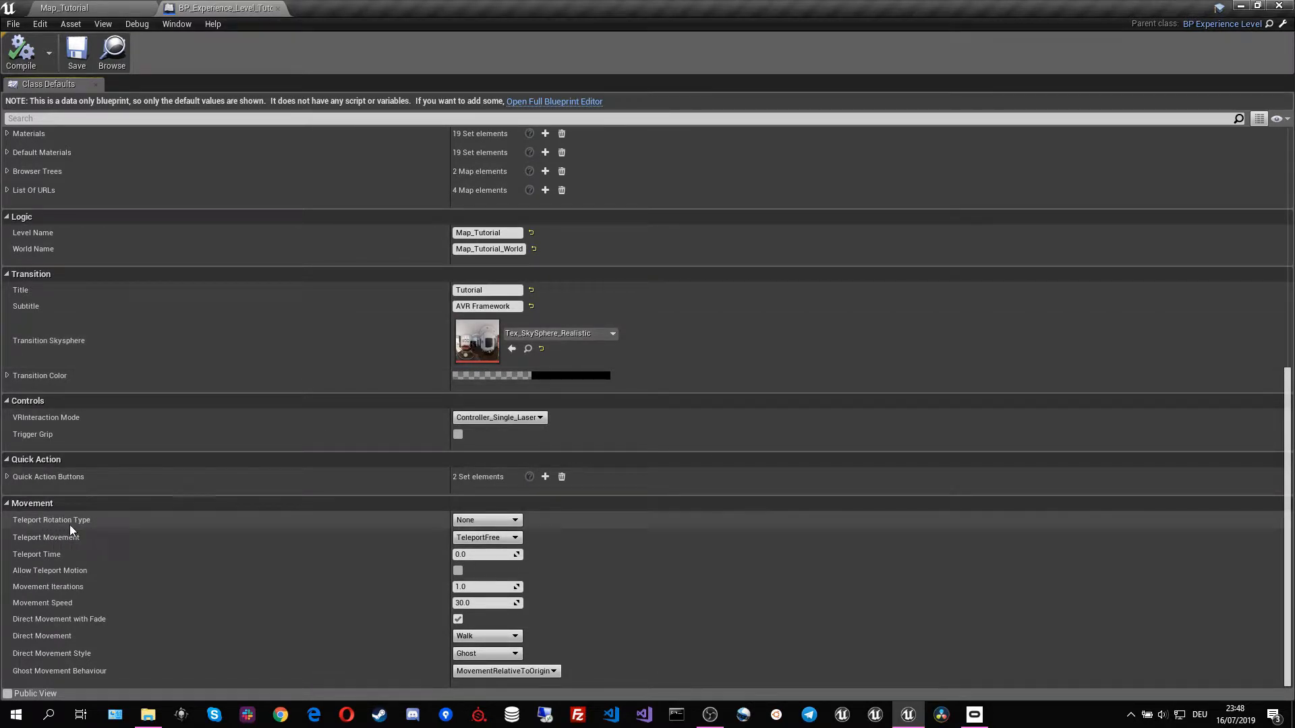
{"action": "mouse_move", "coordinate": [59, 596]}
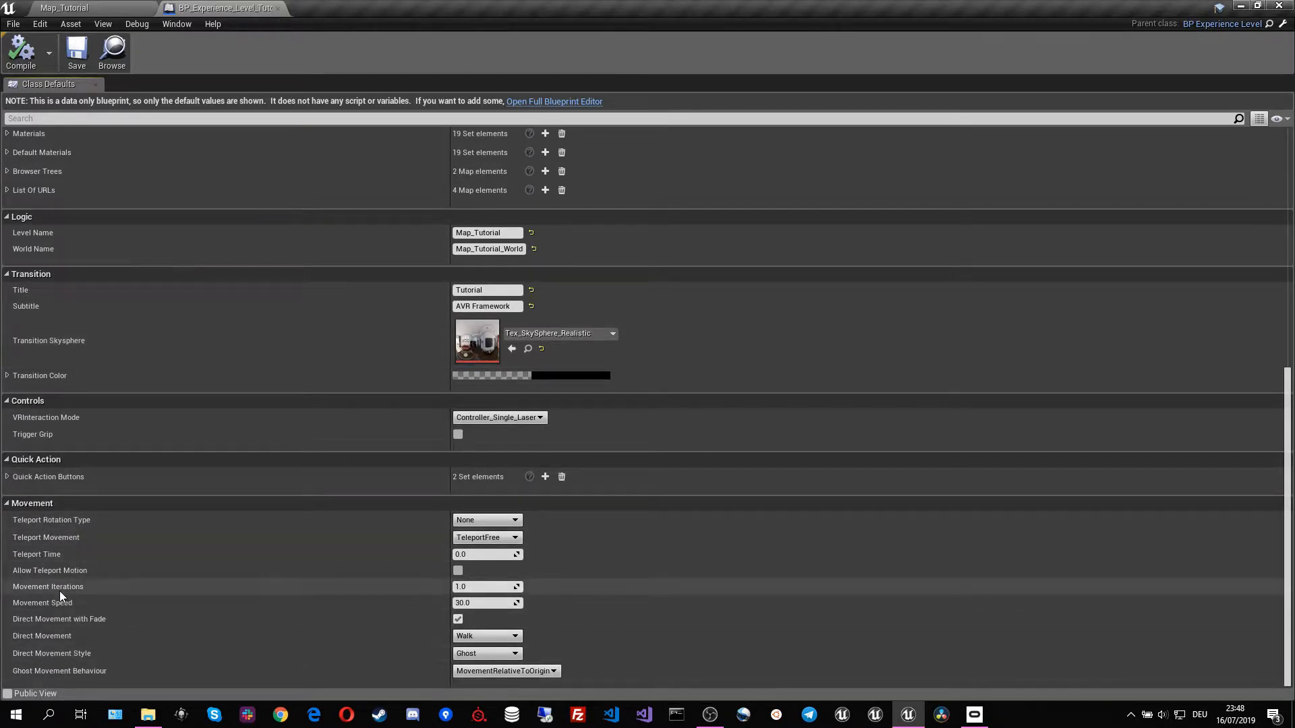
{"action": "mouse_move", "coordinate": [62, 603]}
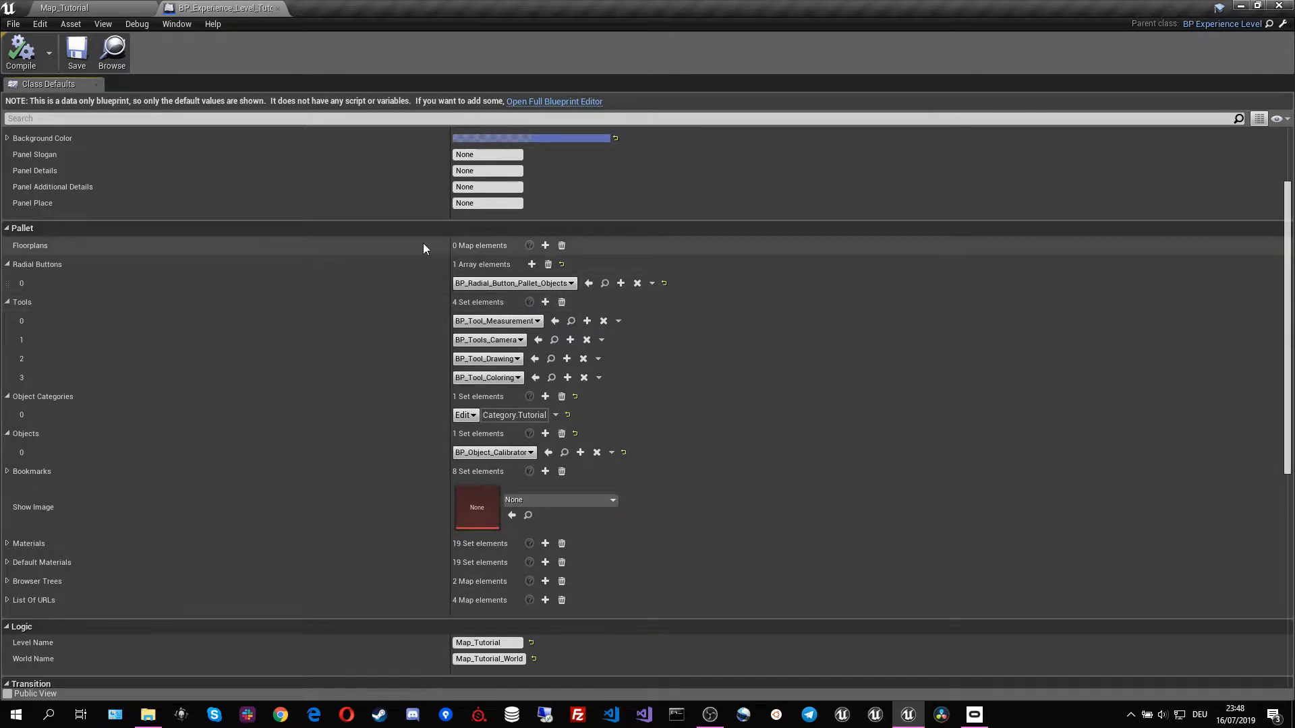
Add a Radial Buttons entry set to BP_Radial_Button_Pallet_Menu and compile.
{"action": "left_click", "coordinate": [531, 264]}
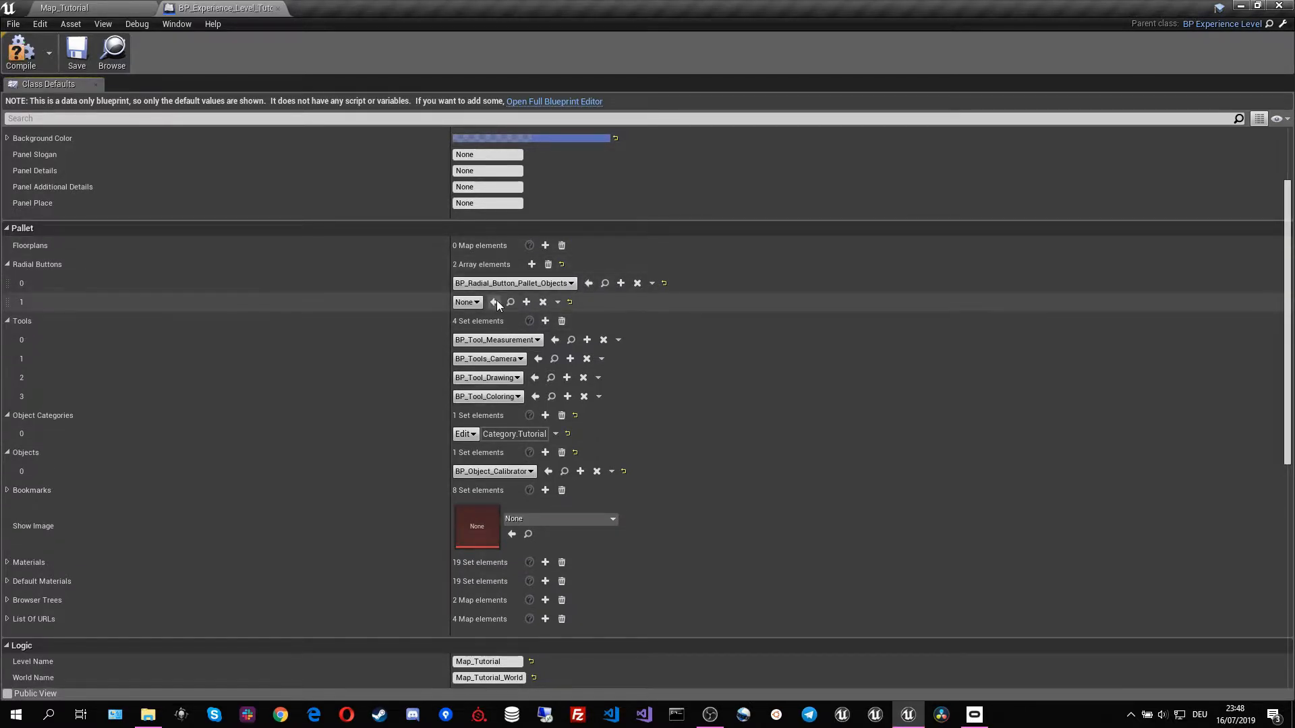
{"action": "left_click", "coordinate": [467, 301]}
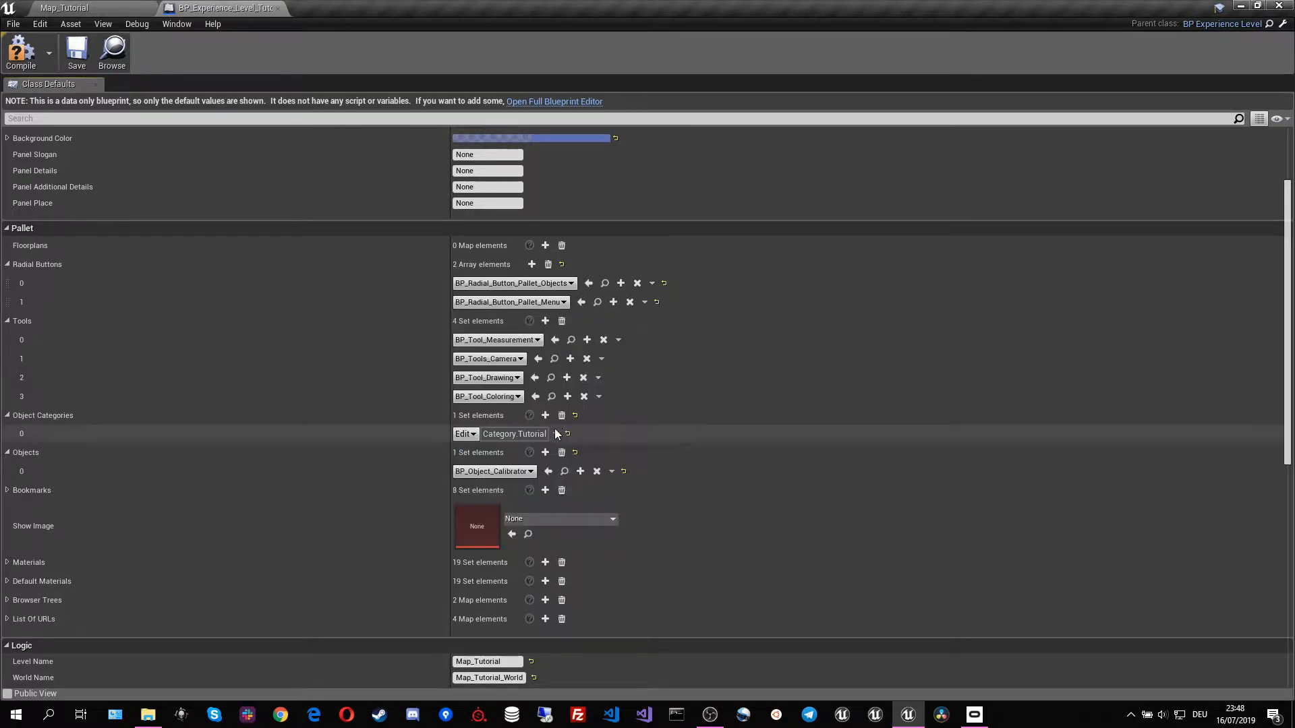
{"action": "mouse_move", "coordinate": [21, 52]}
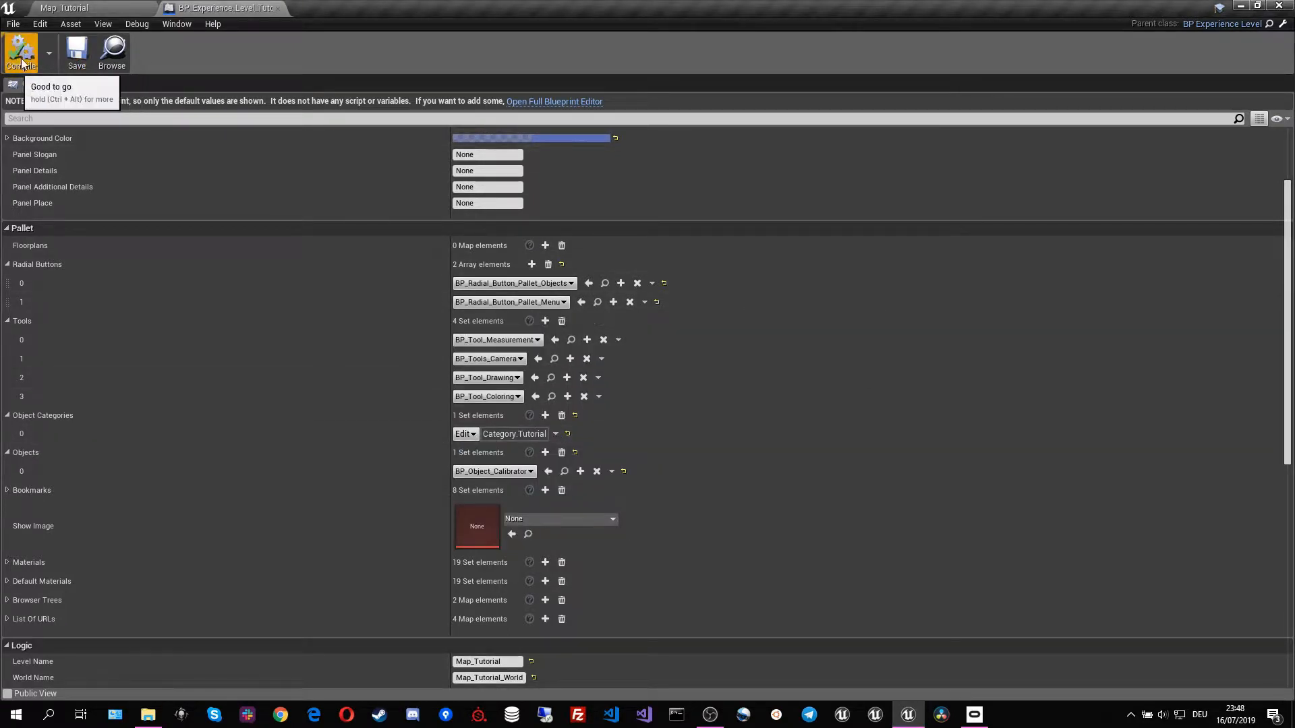
{"action": "left_click", "coordinate": [62, 7]}
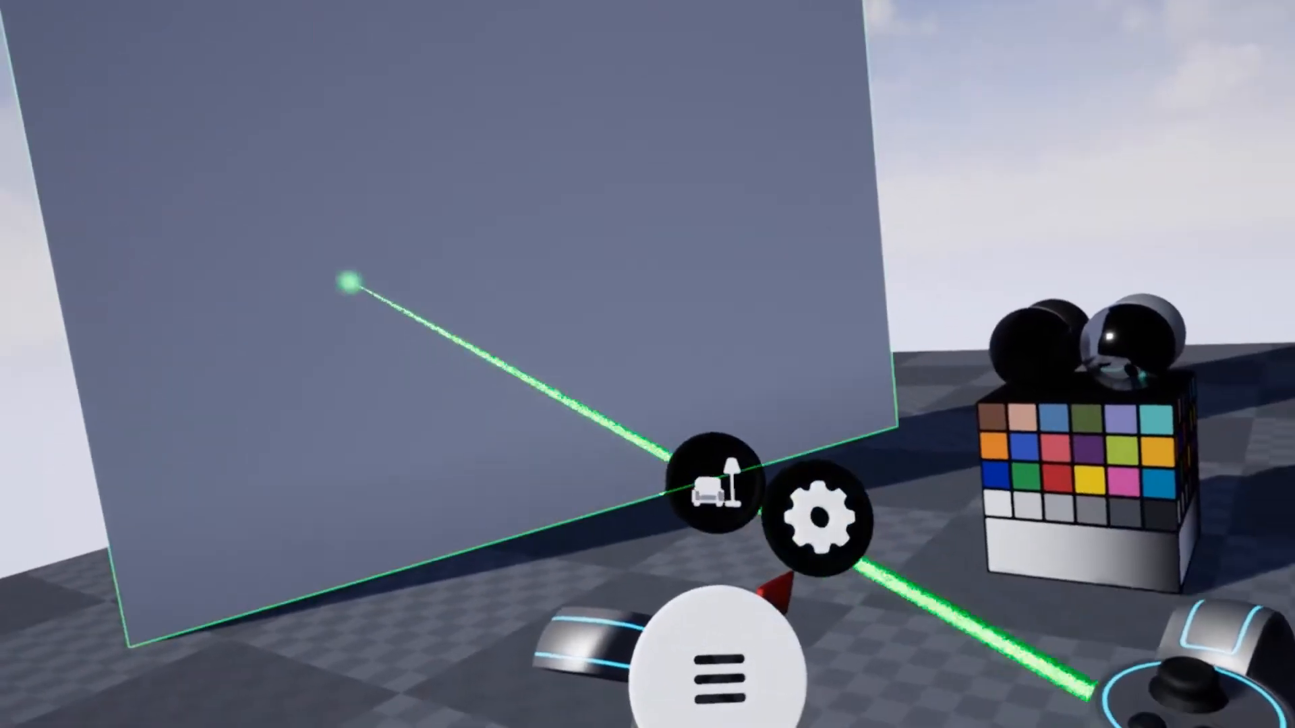
Open the gear settings palette in VR Preview to show Movement Settings.
{"action": "left_click", "coordinate": [824, 510]}
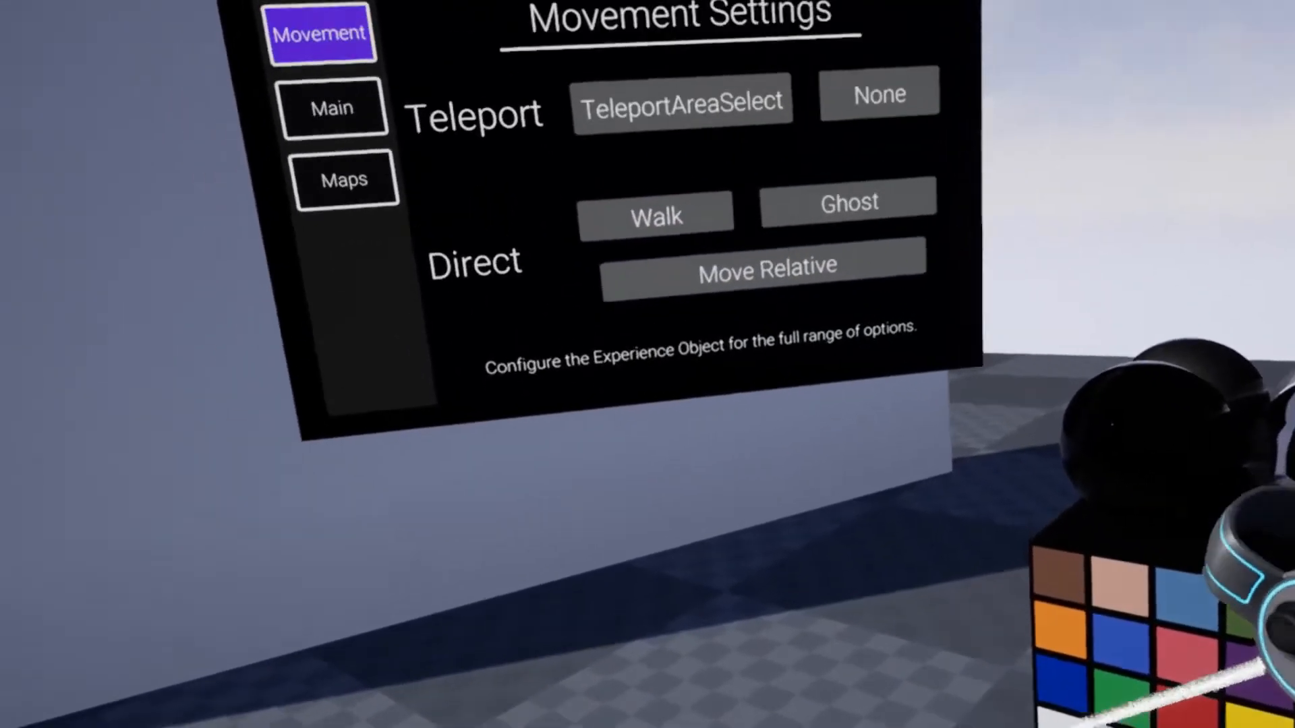
Test teleport modes by switching Teleport to TeleportFree, then to None.
{"action": "left_click", "coordinate": [862, 308]}
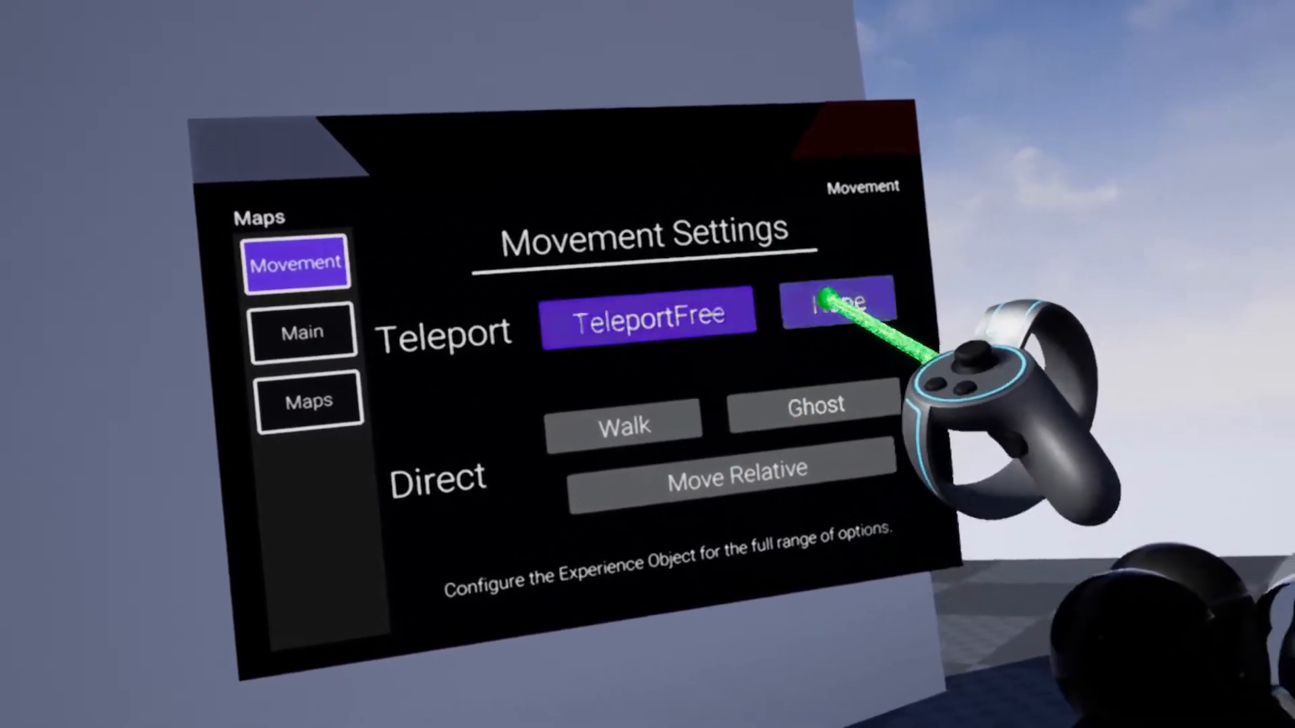
{"action": "left_click", "coordinate": [838, 306]}
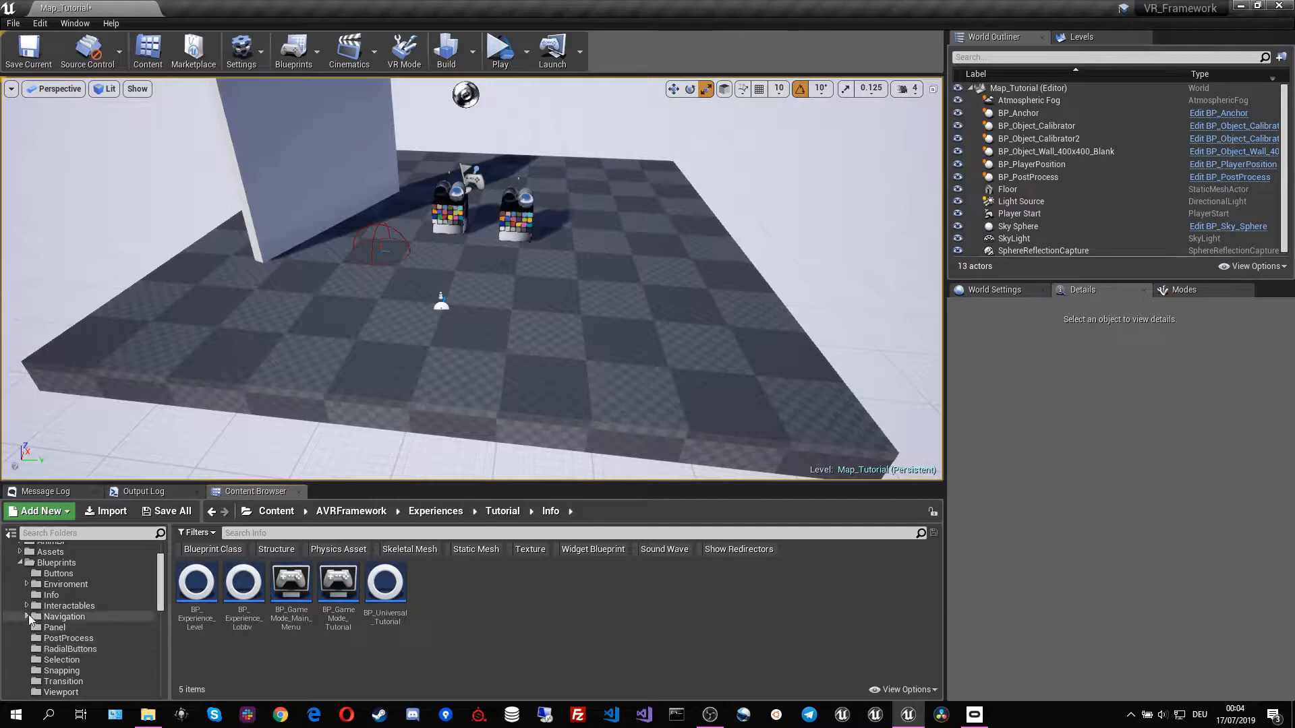
Place a BP_TeleportArea from the Teleportable folder and hide both teleport areas' visibility.
{"action": "left_click", "coordinate": [74, 628]}
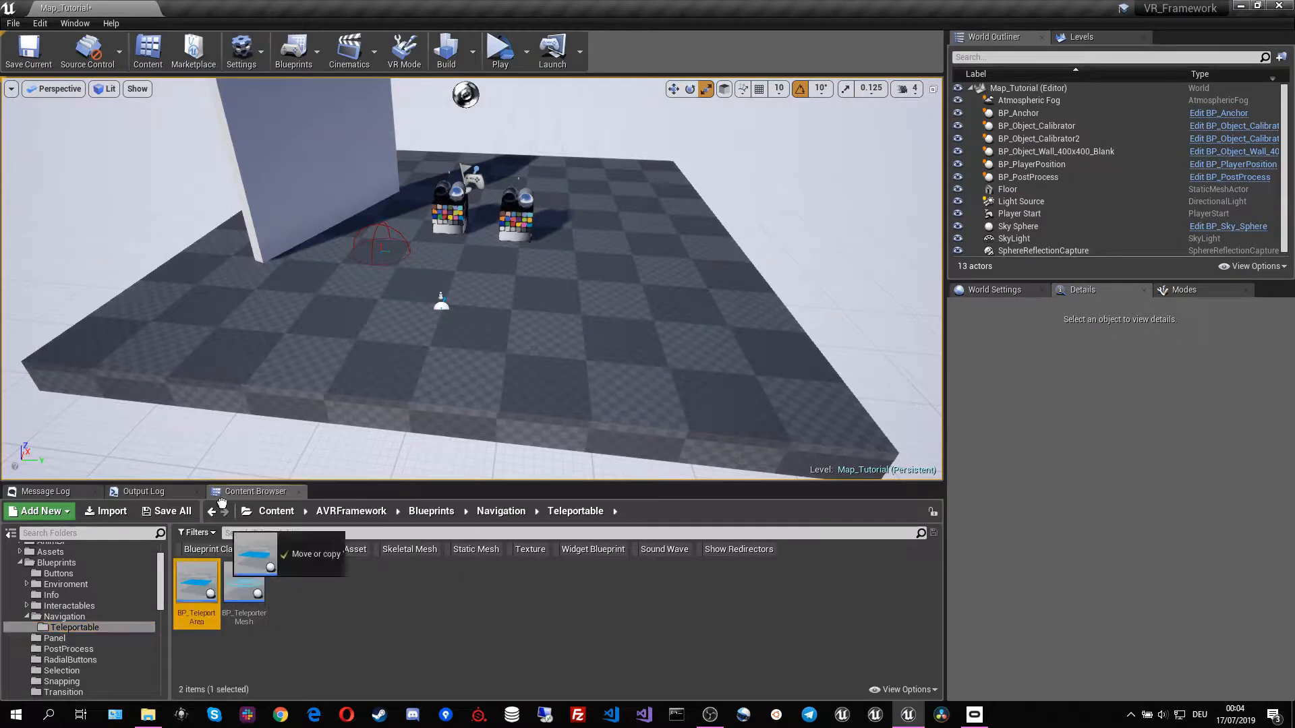
{"action": "left_click_drag", "start_coordinate": [197, 578], "coordinate": [174, 322]}
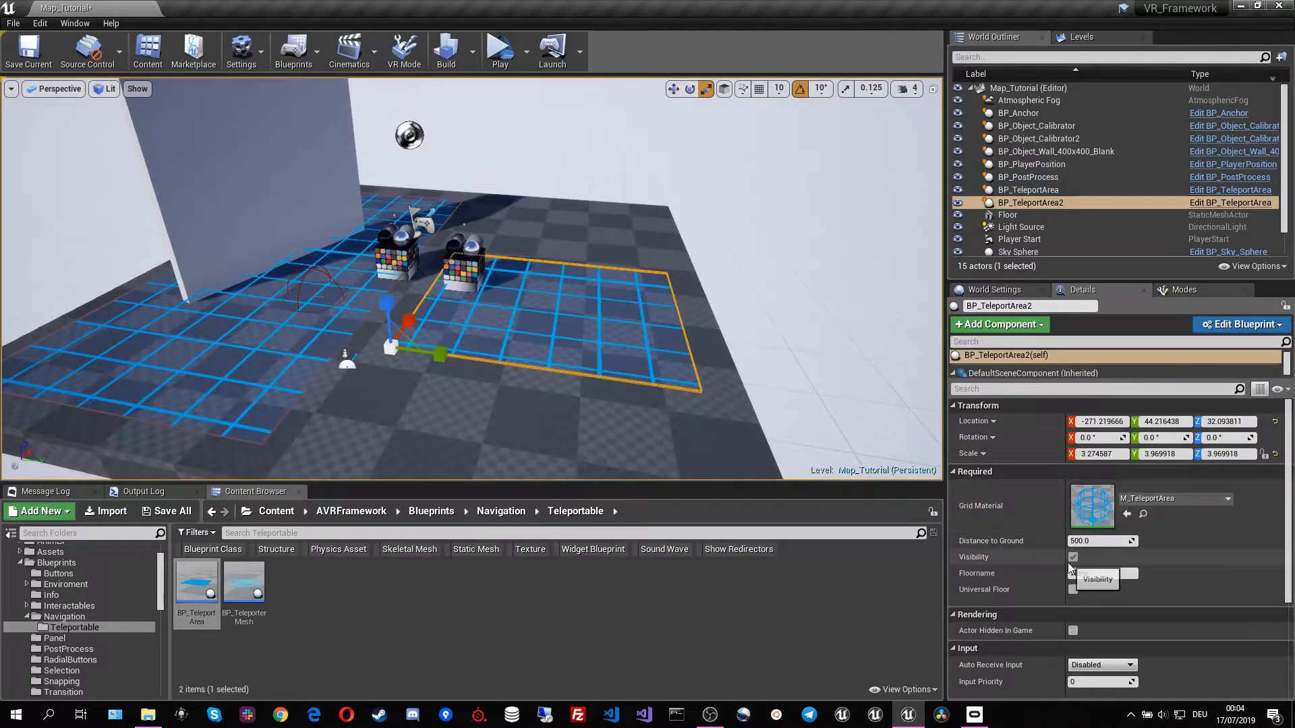
{"action": "left_click", "coordinate": [1029, 189]}
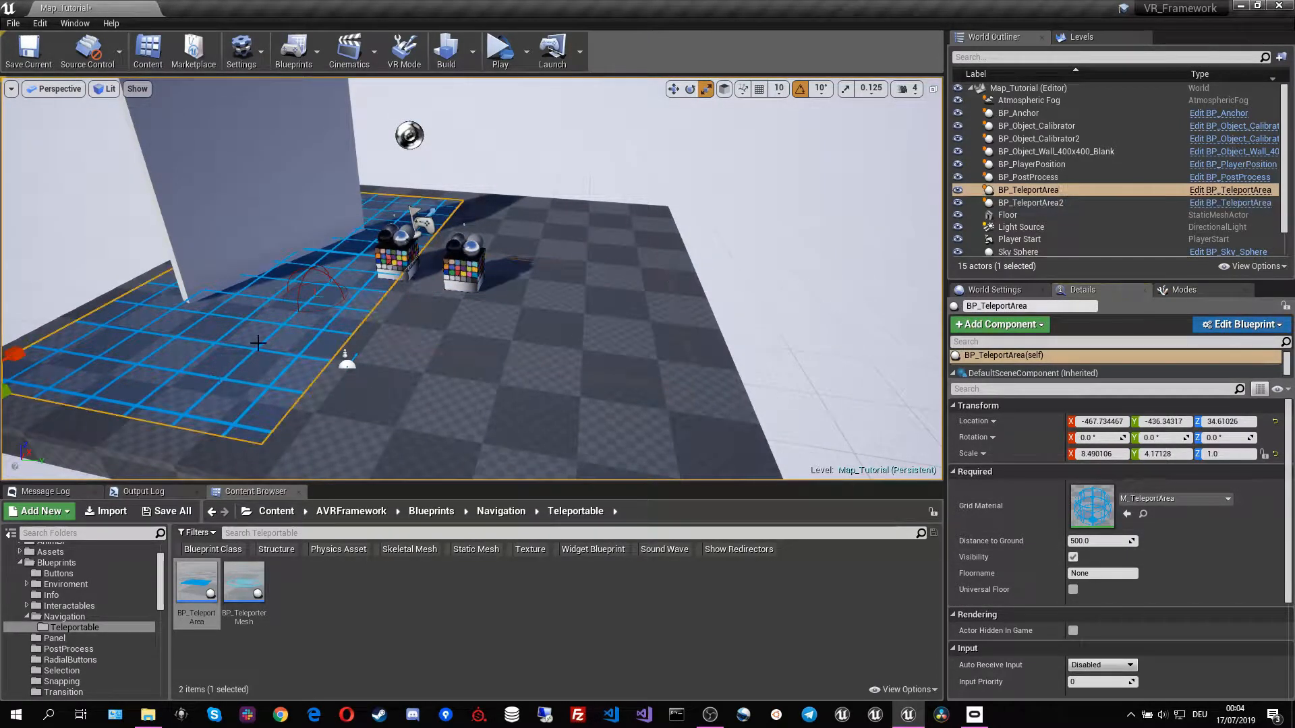
{"action": "left_click", "coordinate": [1073, 556]}
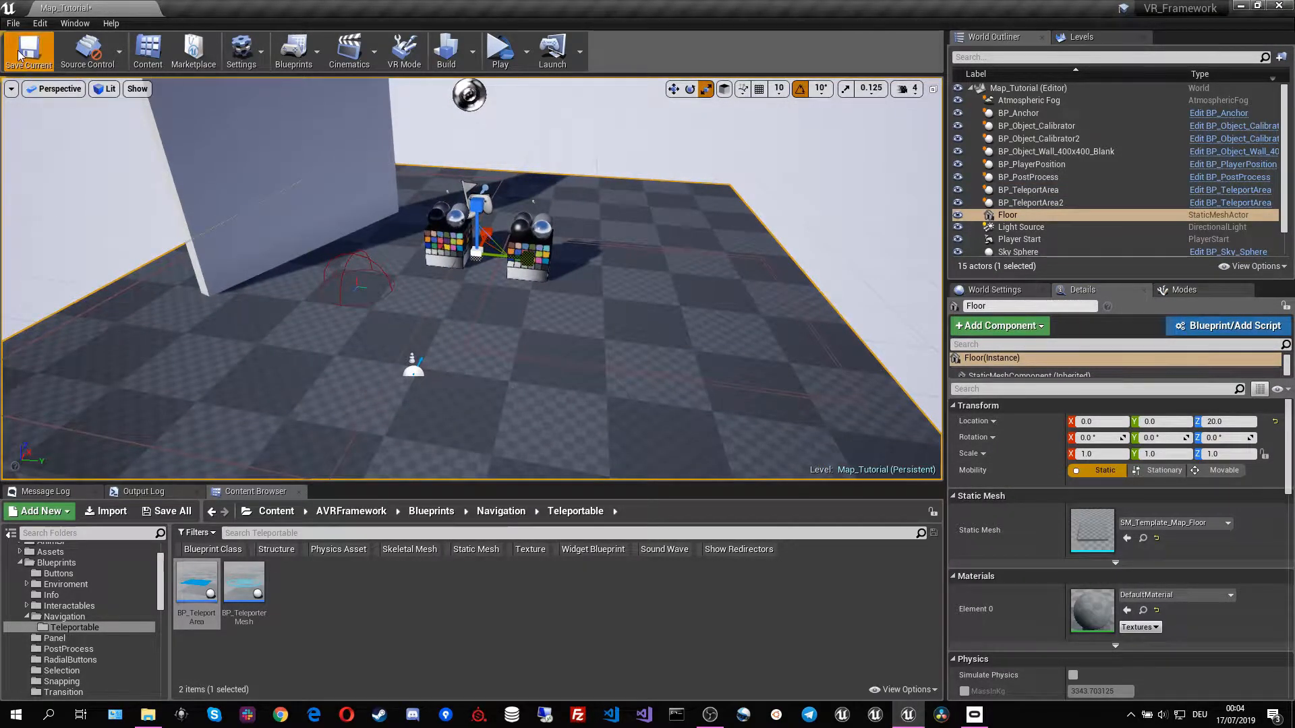
{"action": "mouse_move", "coordinate": [500, 51]}
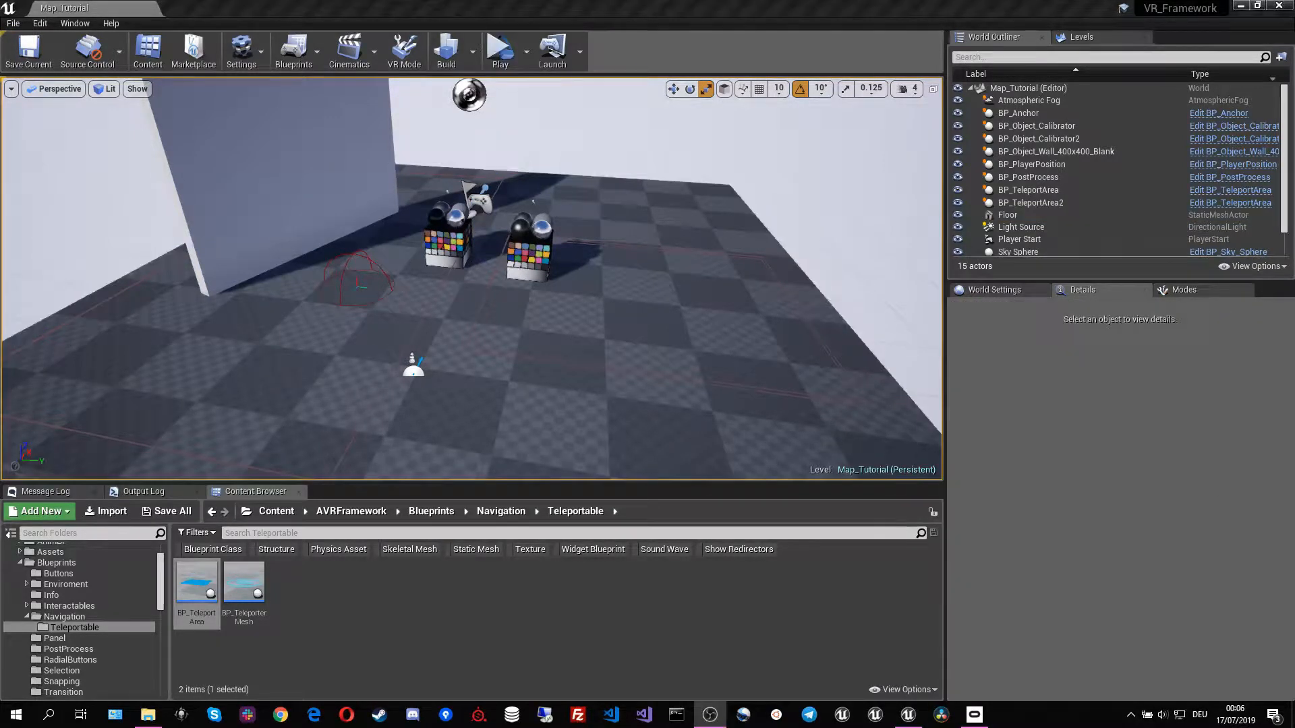
{"action": "mouse_move", "coordinate": [500, 51]}
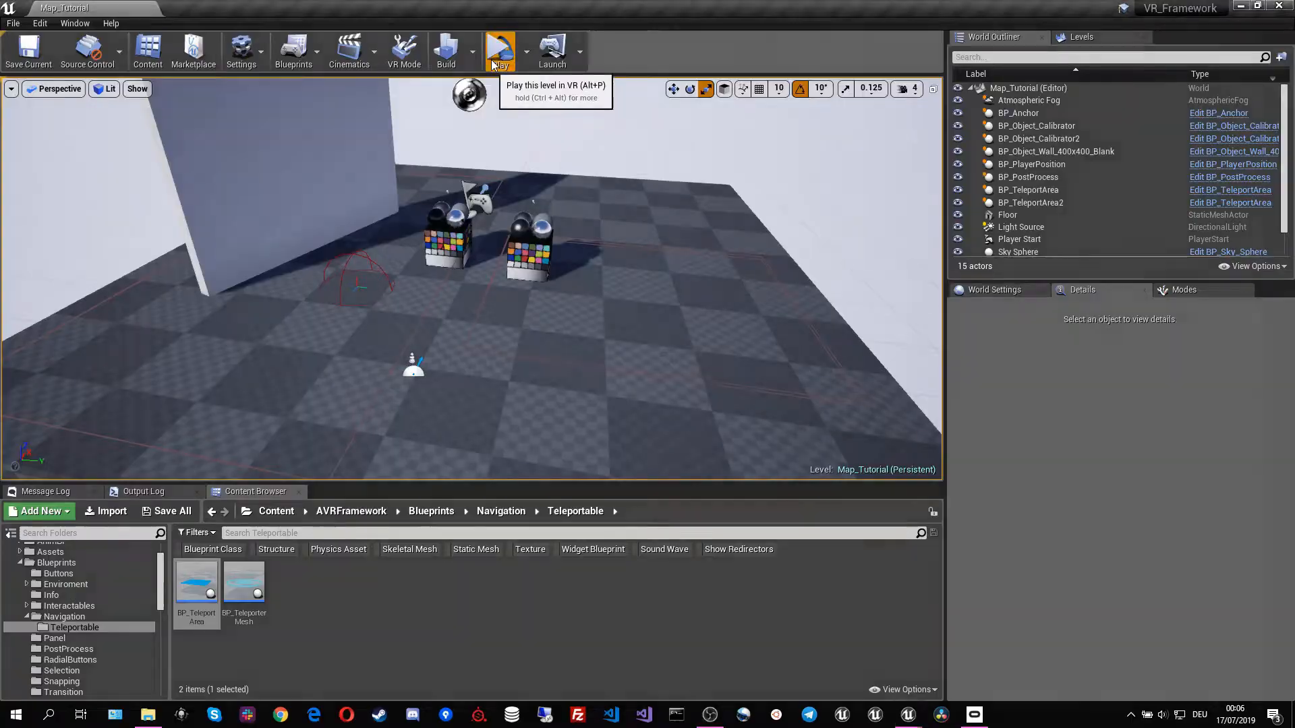
Run VR Preview and set Teleport to None in the palette's Movement Settings.
{"action": "left_click", "coordinate": [499, 49]}
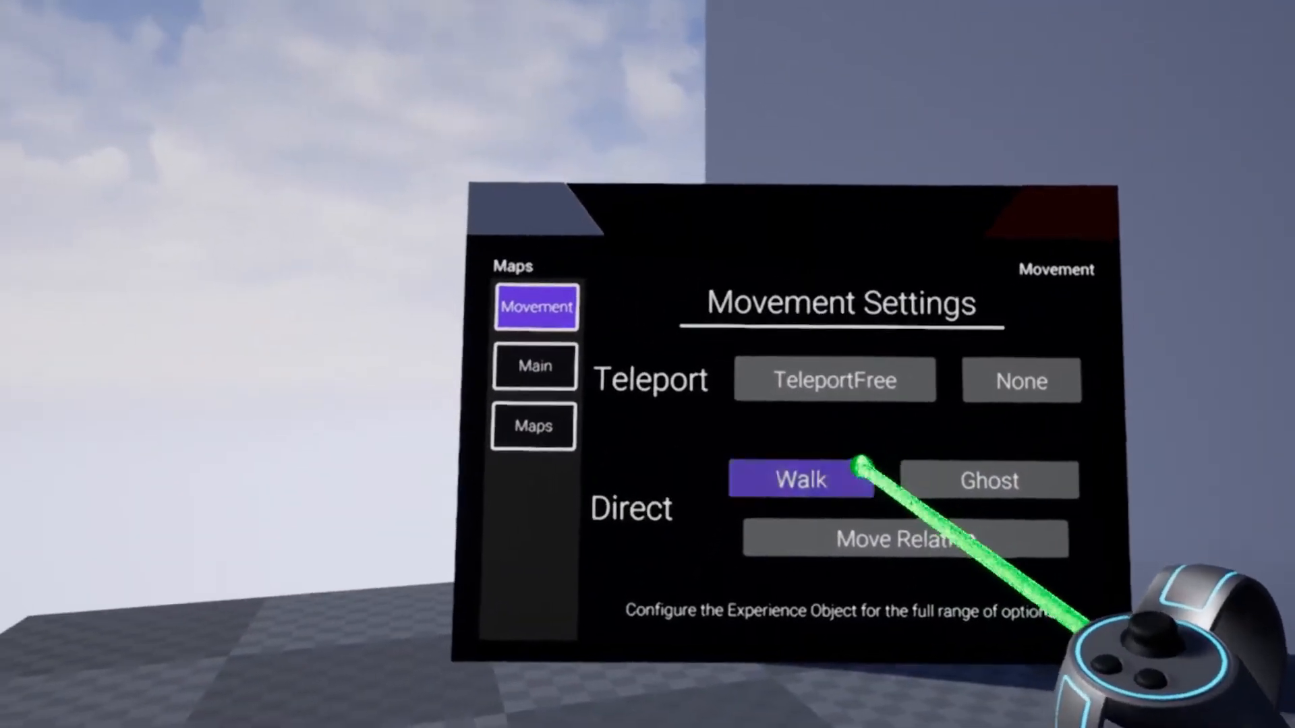
{"action": "left_click", "coordinate": [1020, 380]}
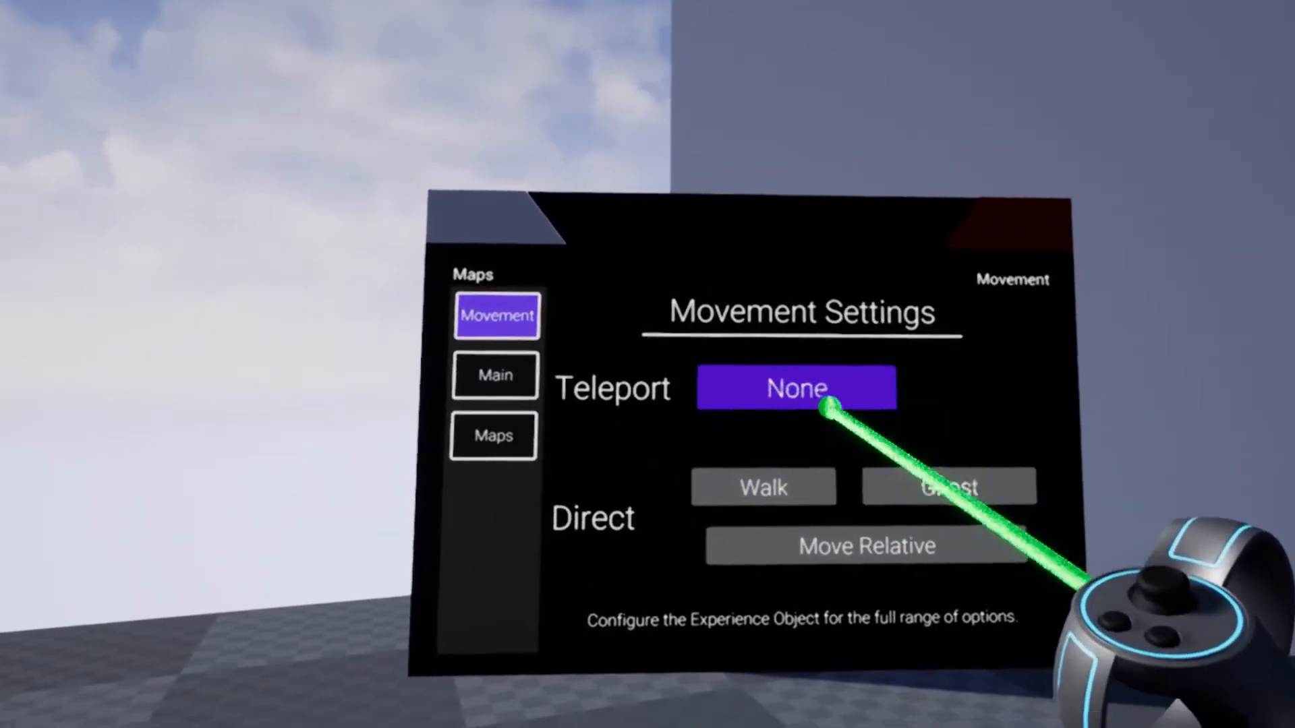
{"action": "left_click", "coordinate": [795, 389]}
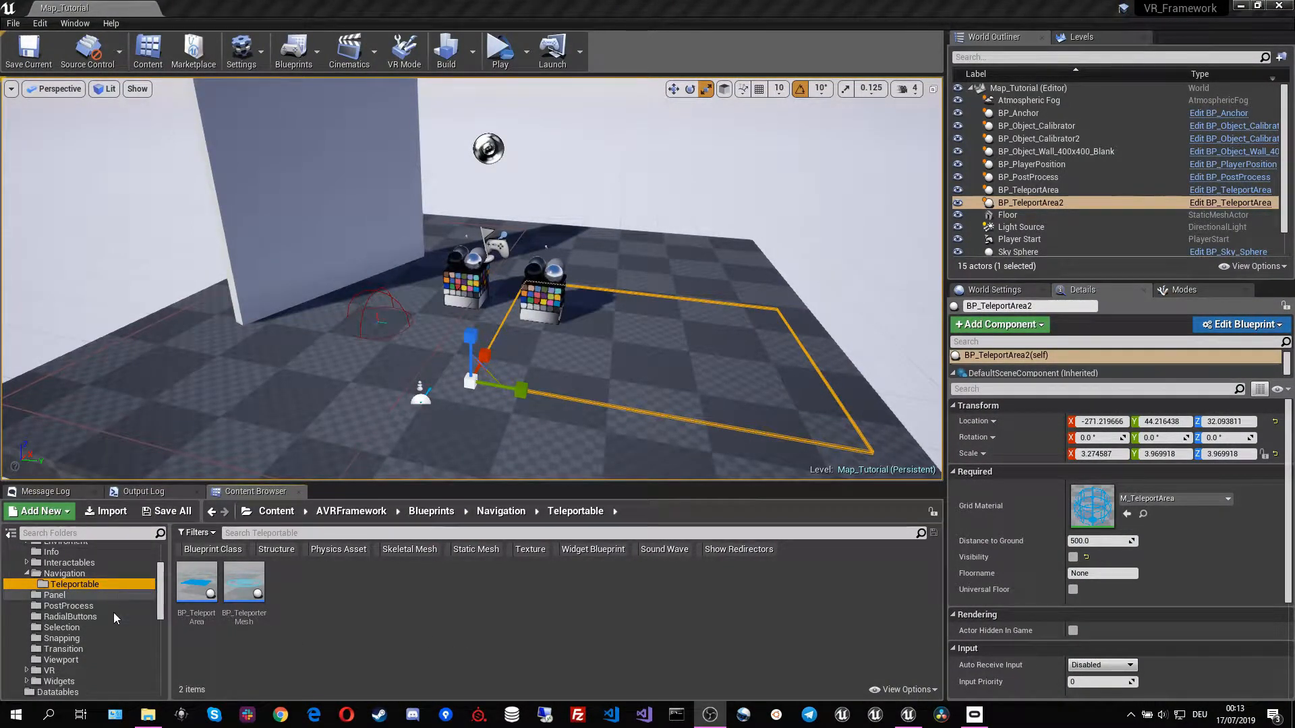
Open BP_Experience_Level from Experiences/Tutorial/Info and expand its Teleport Movement dropdown.
{"action": "left_click", "coordinate": [58, 649]}
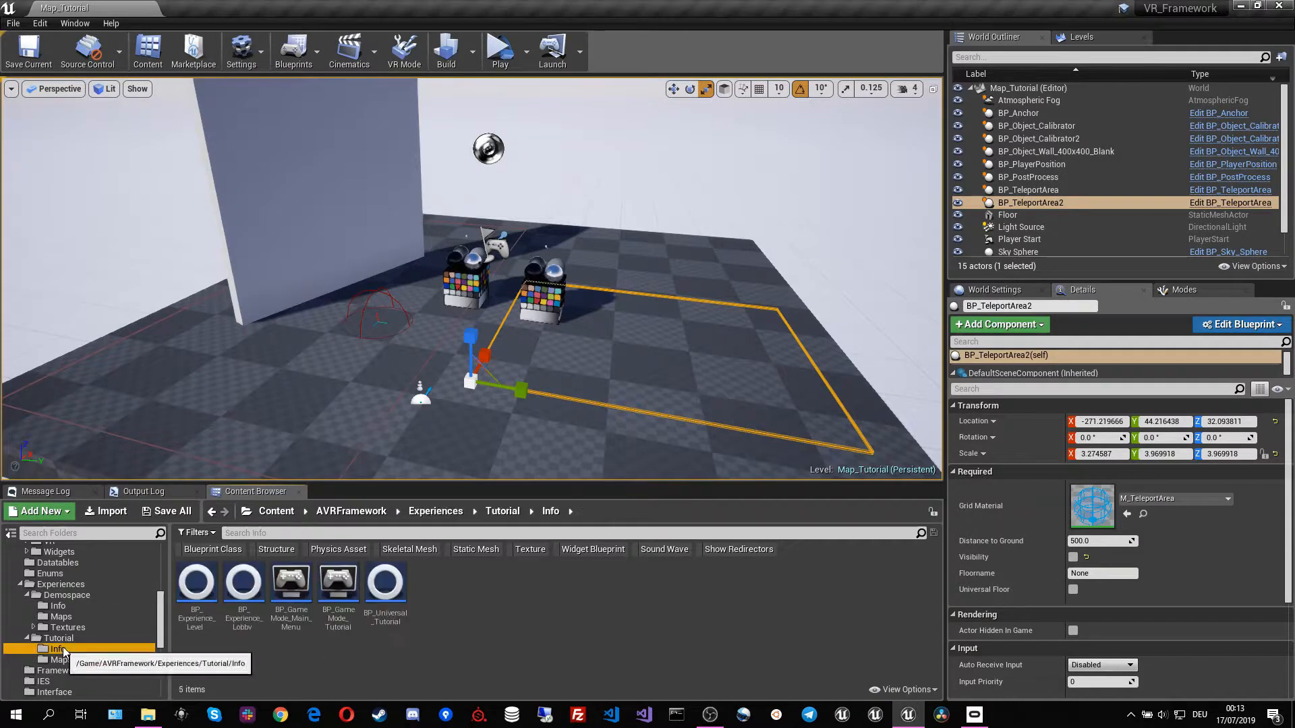
{"action": "left_click", "coordinate": [197, 581]}
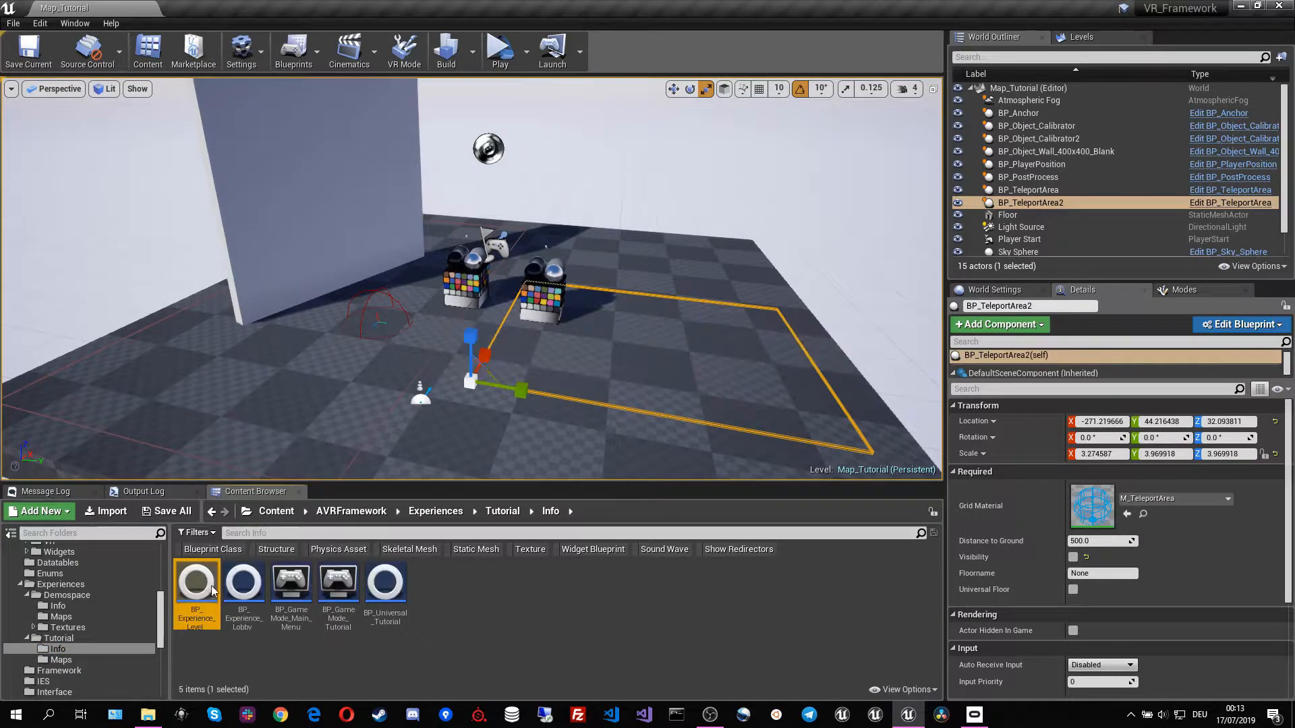
{"action": "double_click", "coordinate": [196, 578]}
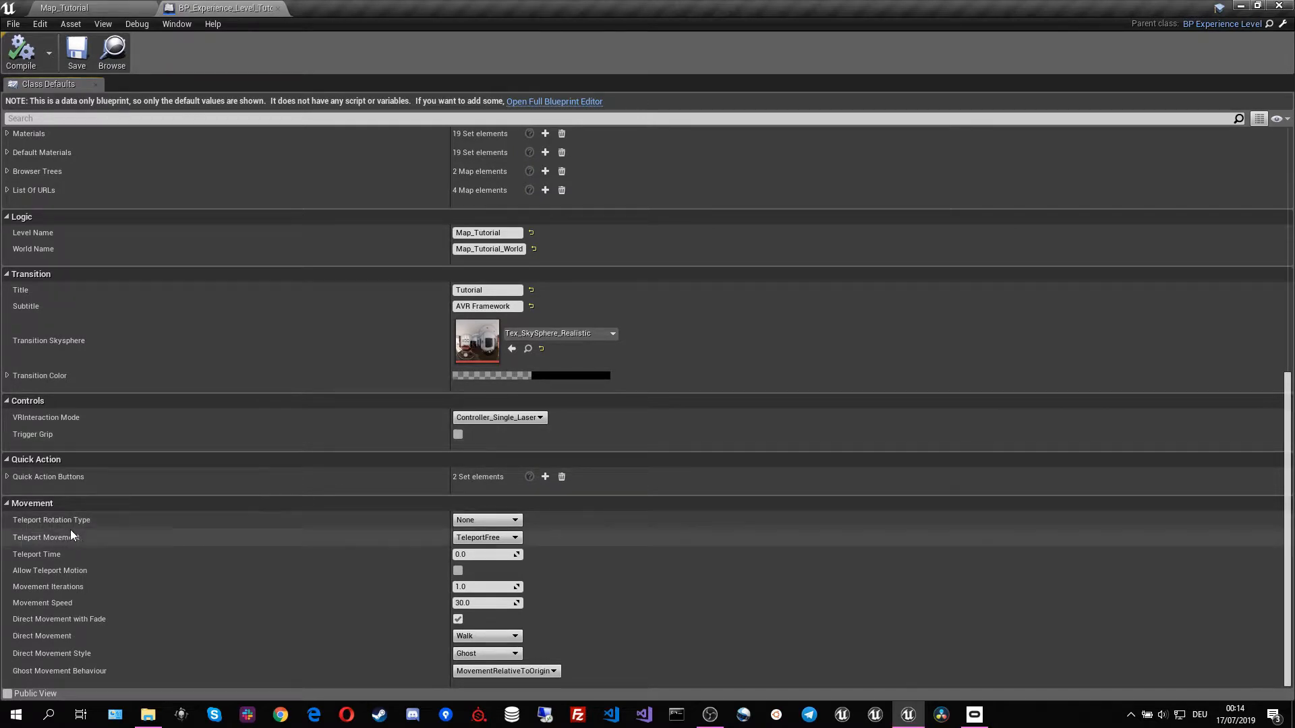
{"action": "mouse_move", "coordinate": [45, 538]}
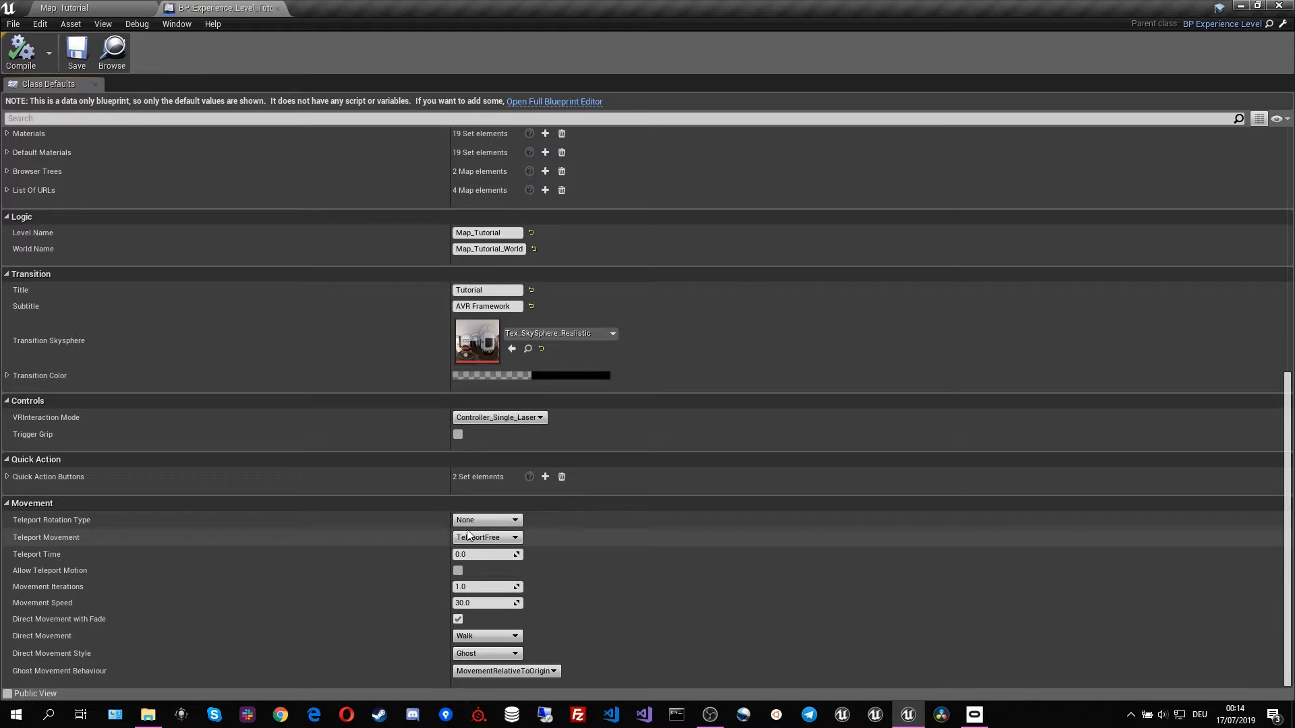
{"action": "left_click", "coordinate": [486, 537]}
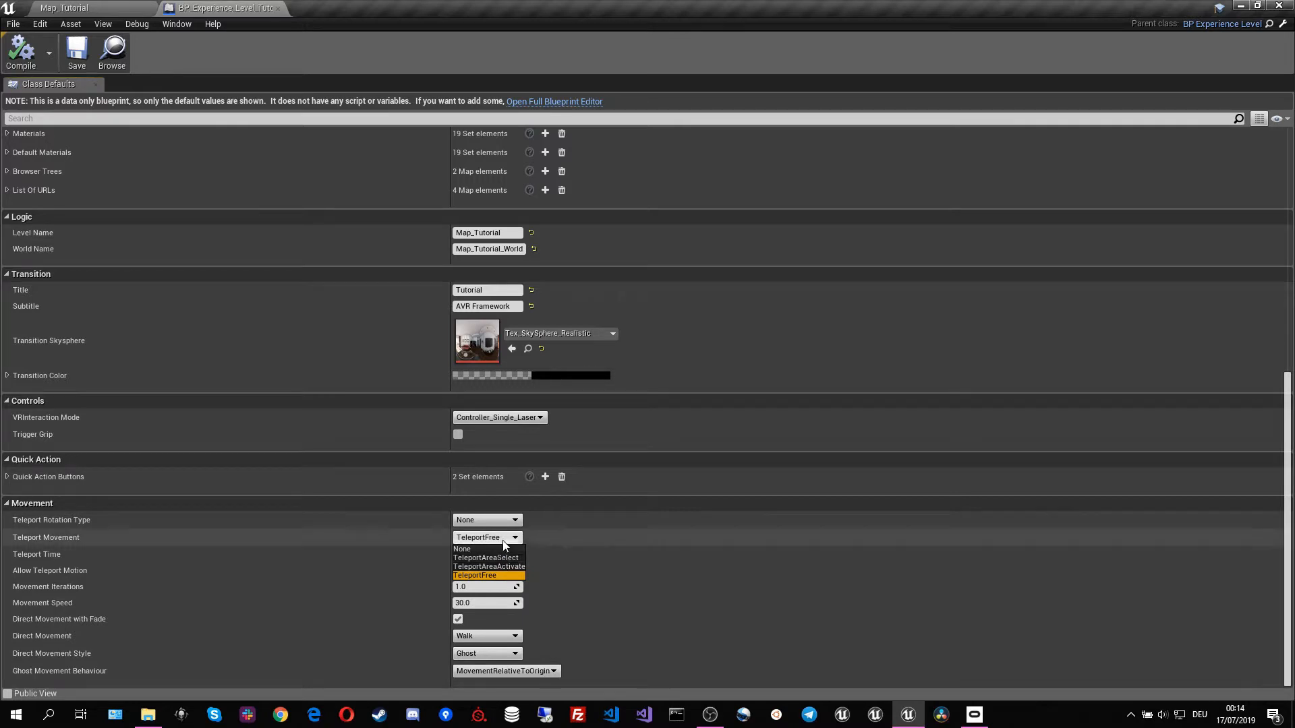
{"action": "mouse_move", "coordinate": [497, 568]}
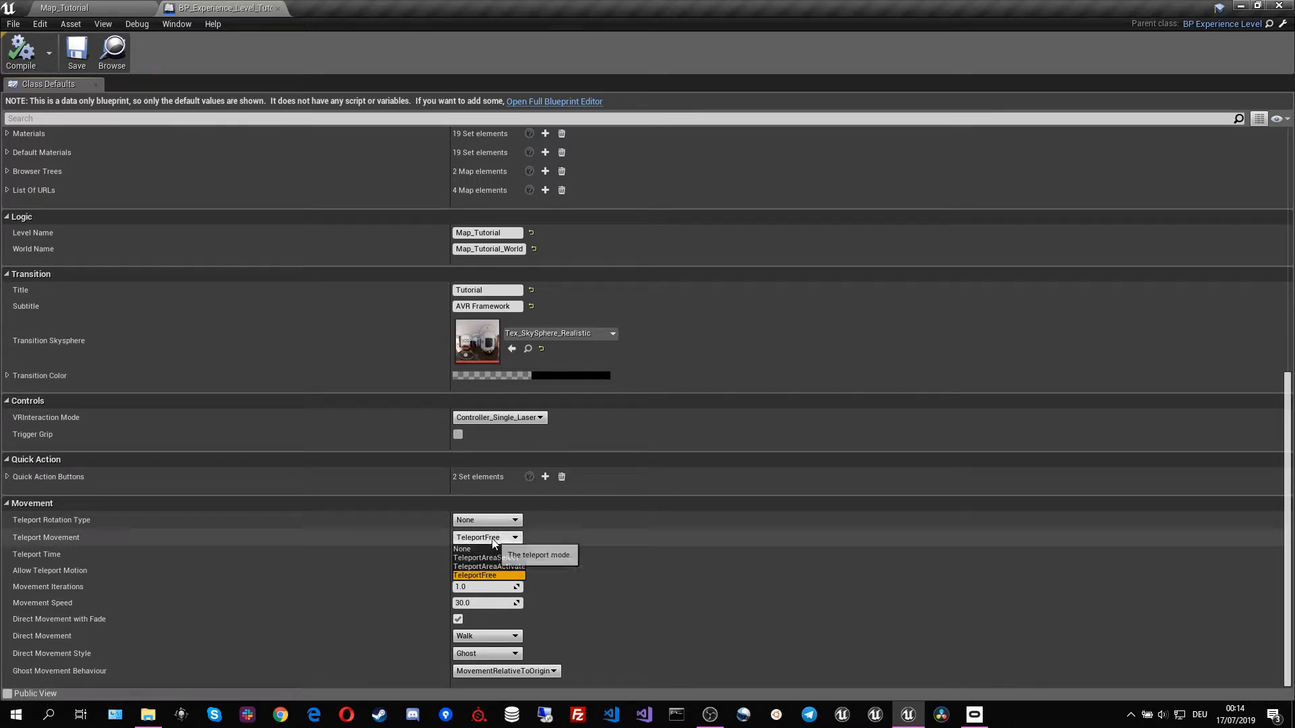
{"action": "left_click", "coordinate": [476, 574]}
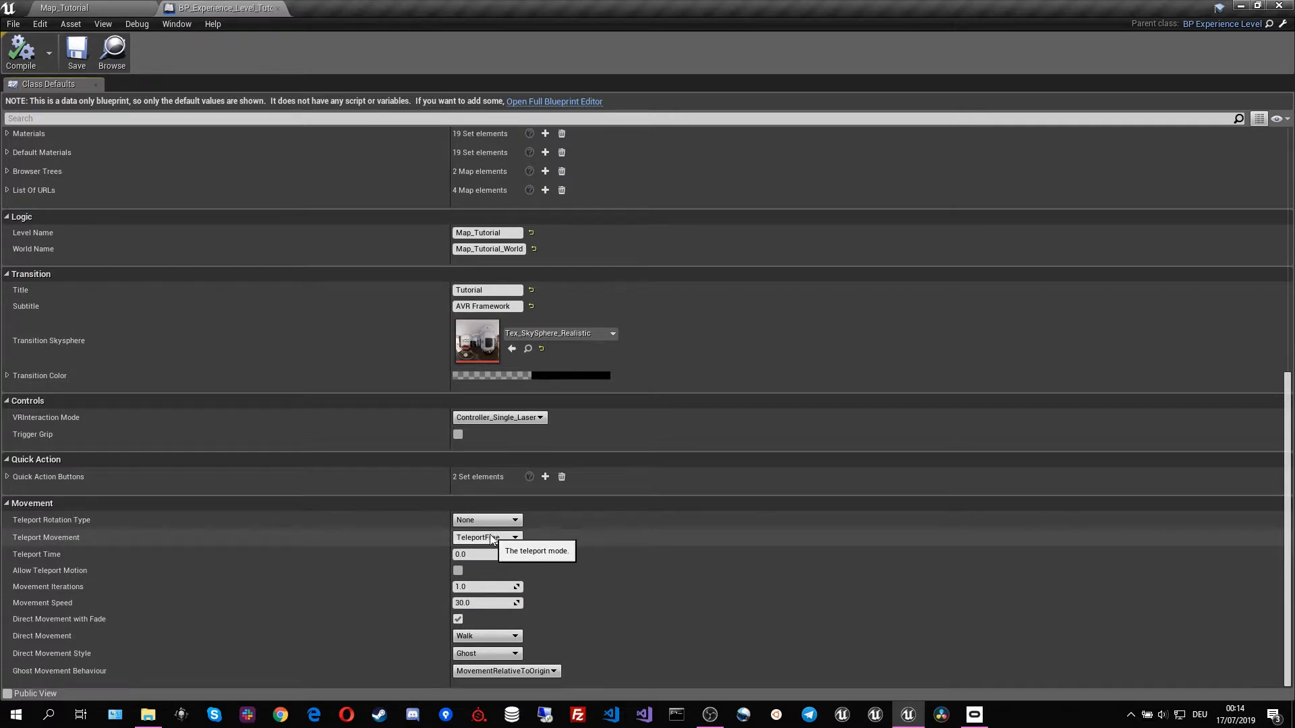
{"action": "left_click", "coordinate": [487, 537]}
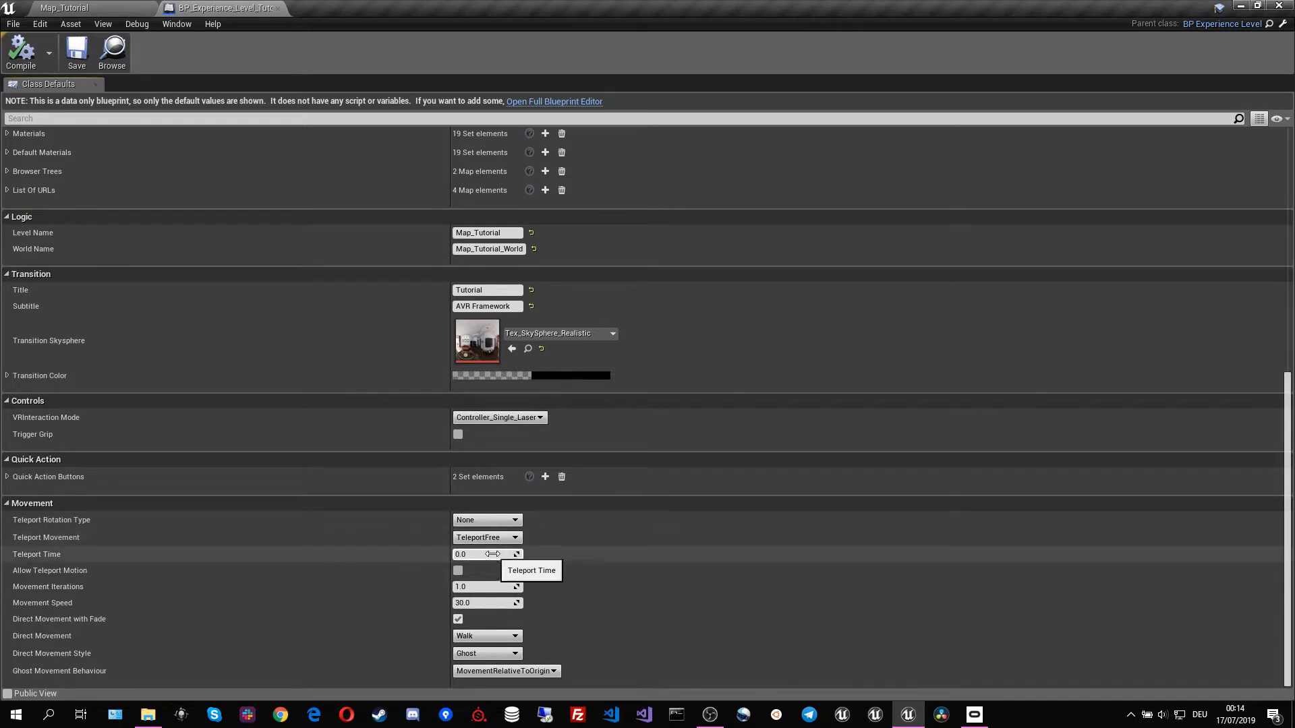
{"action": "mouse_move", "coordinate": [470, 568]}
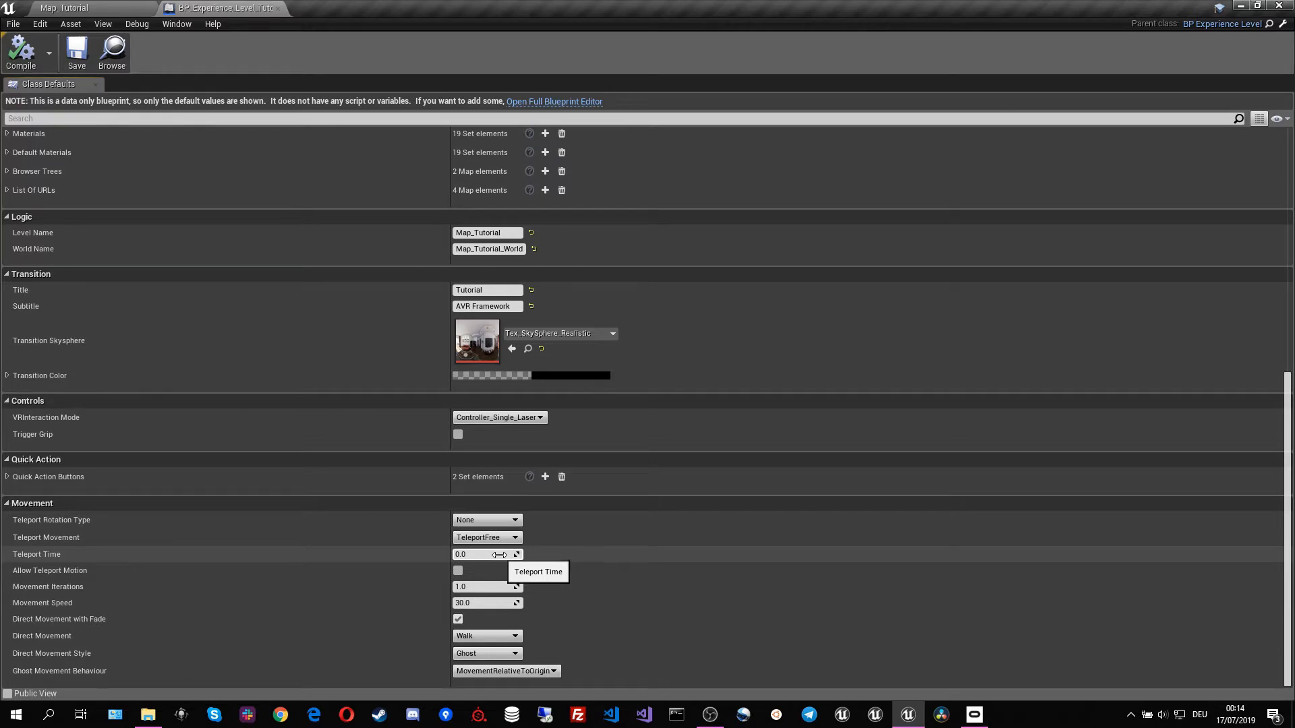
{"action": "mouse_move", "coordinate": [490, 570]}
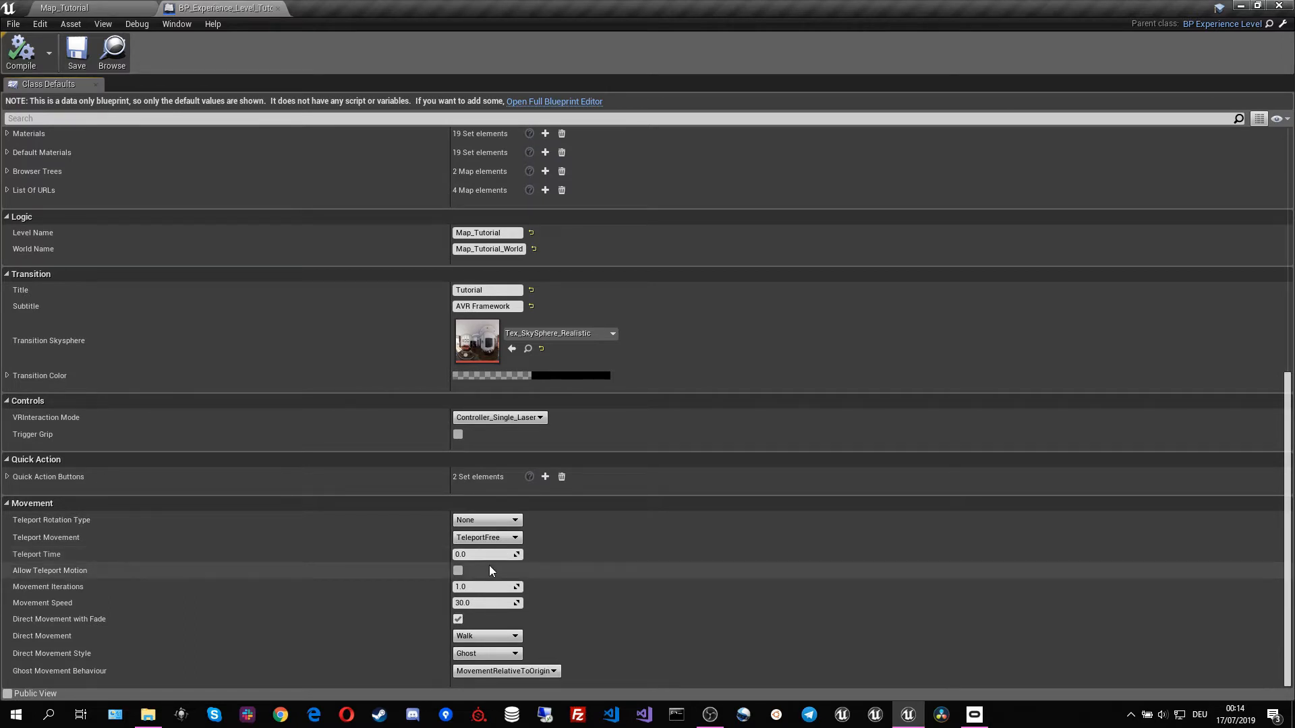